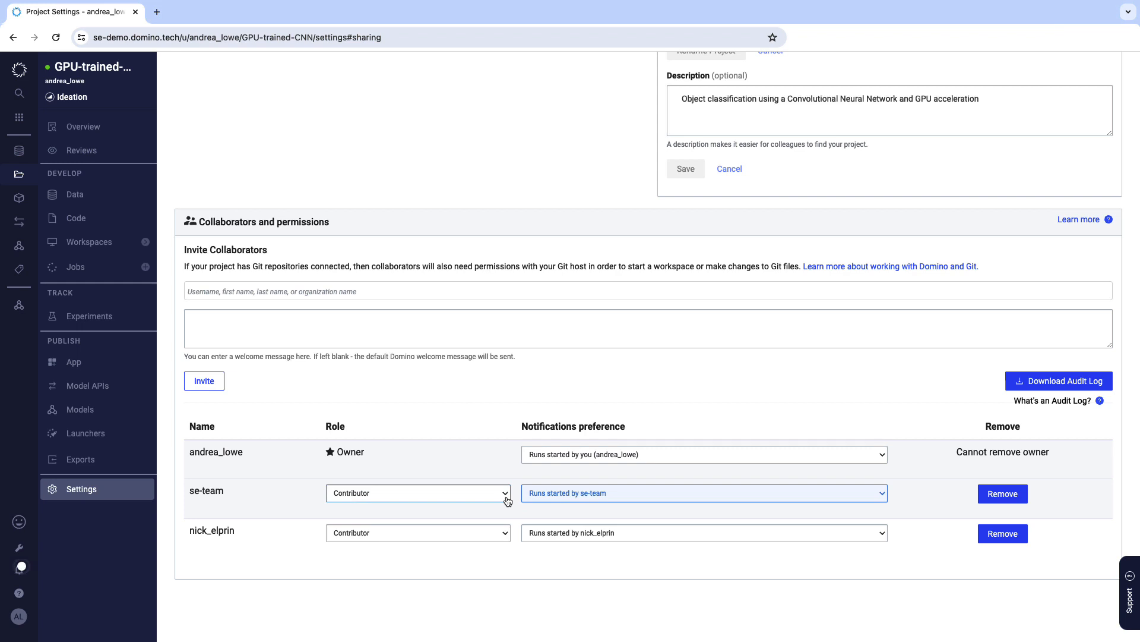
{"action": "left_click", "coordinate": [418, 493]}
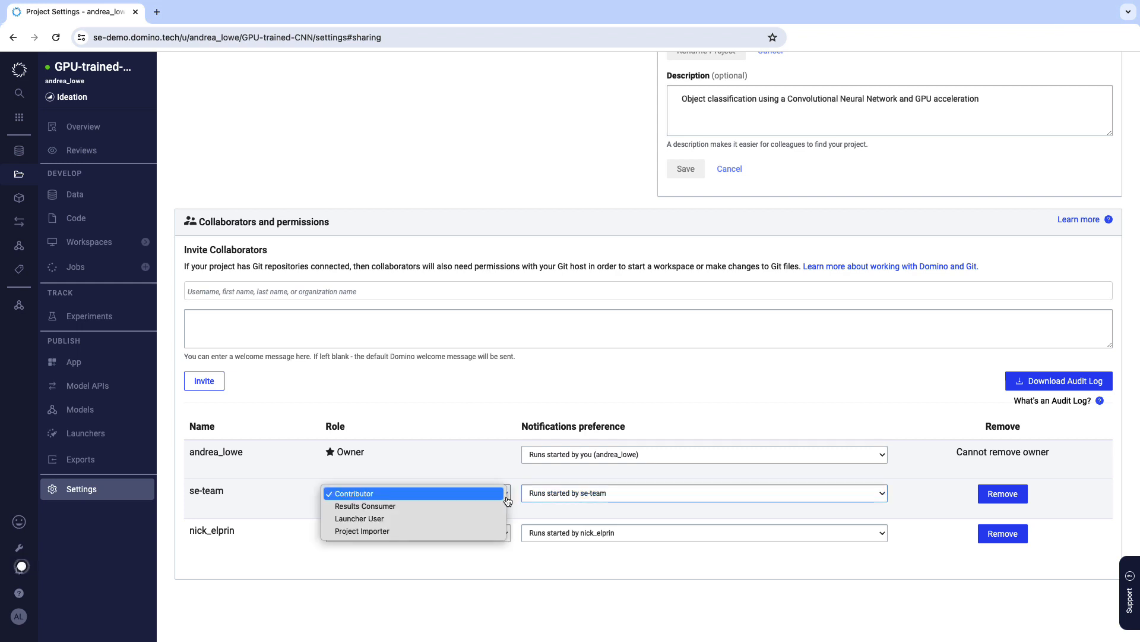
{"action": "left_click", "coordinate": [354, 493]}
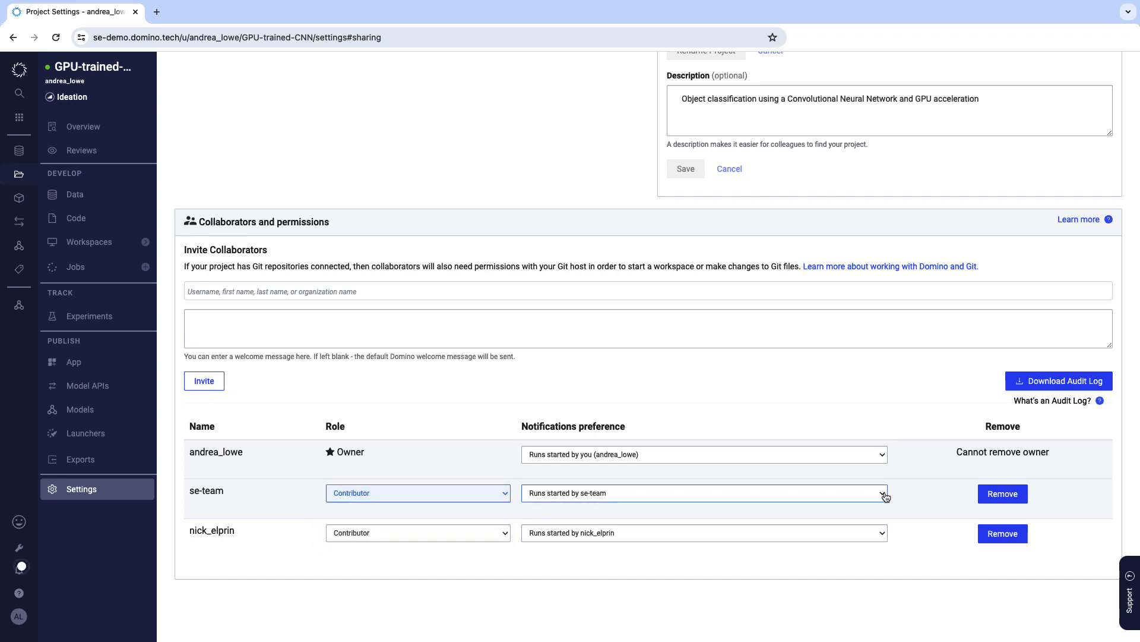
{"action": "left_click", "coordinate": [702, 493]}
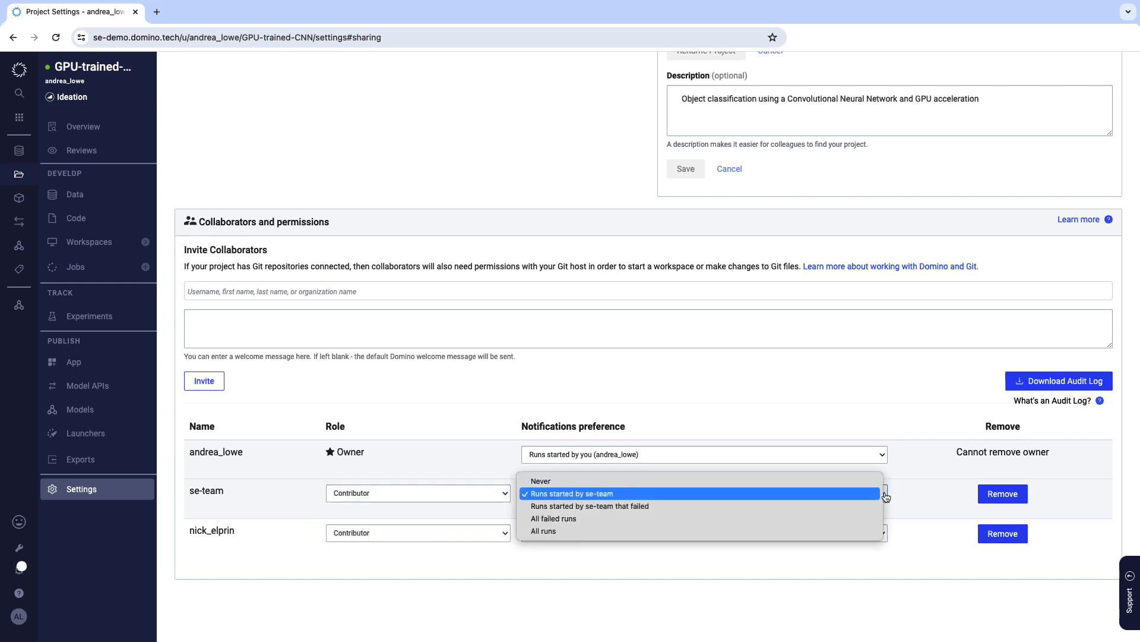
{"action": "left_click", "coordinate": [572, 493]}
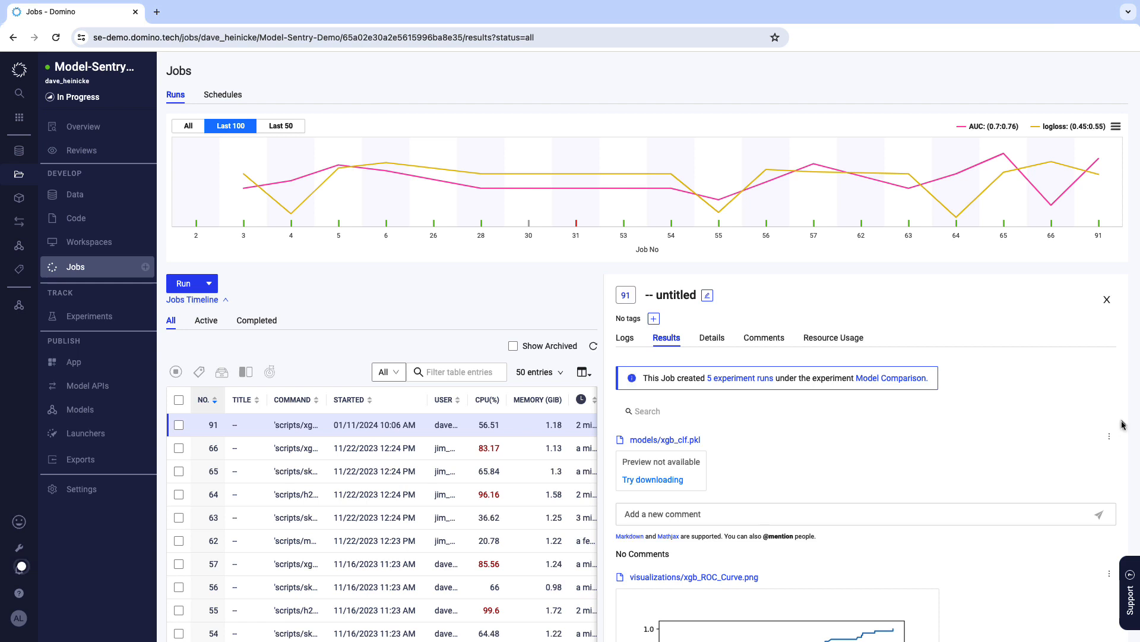
{"action": "scroll", "scroll_direction": "down", "scroll_amount": 3}
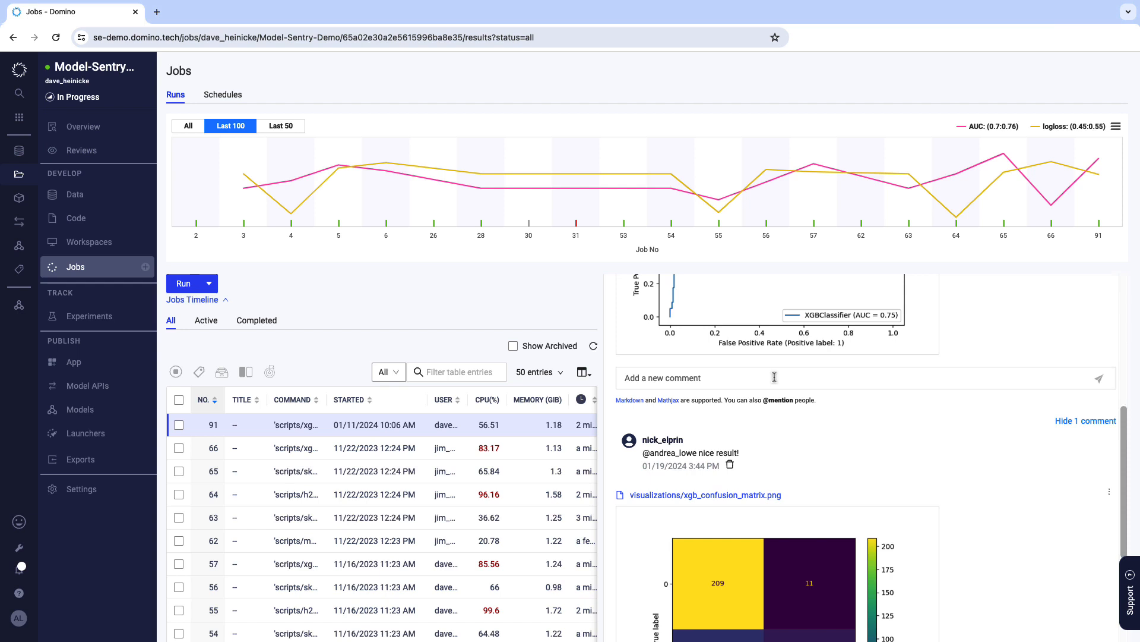
{"action": "type", "text": "@dave"}
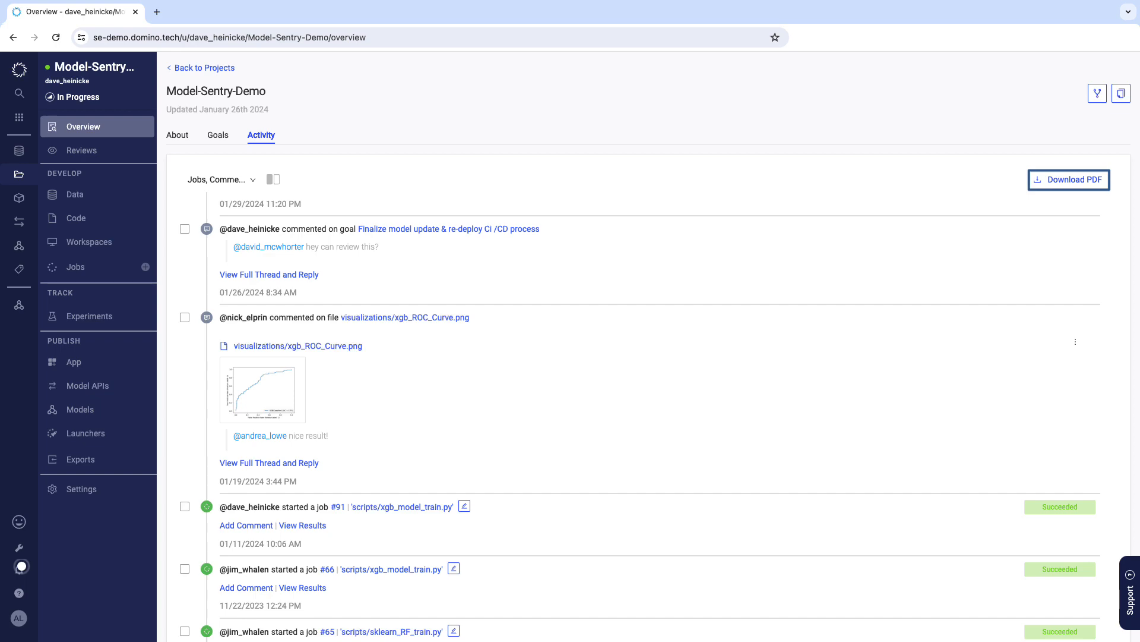
Open Model-Sentry-Demo's Overview page from the sidebar.
{"action": "left_click", "coordinate": [177, 135]}
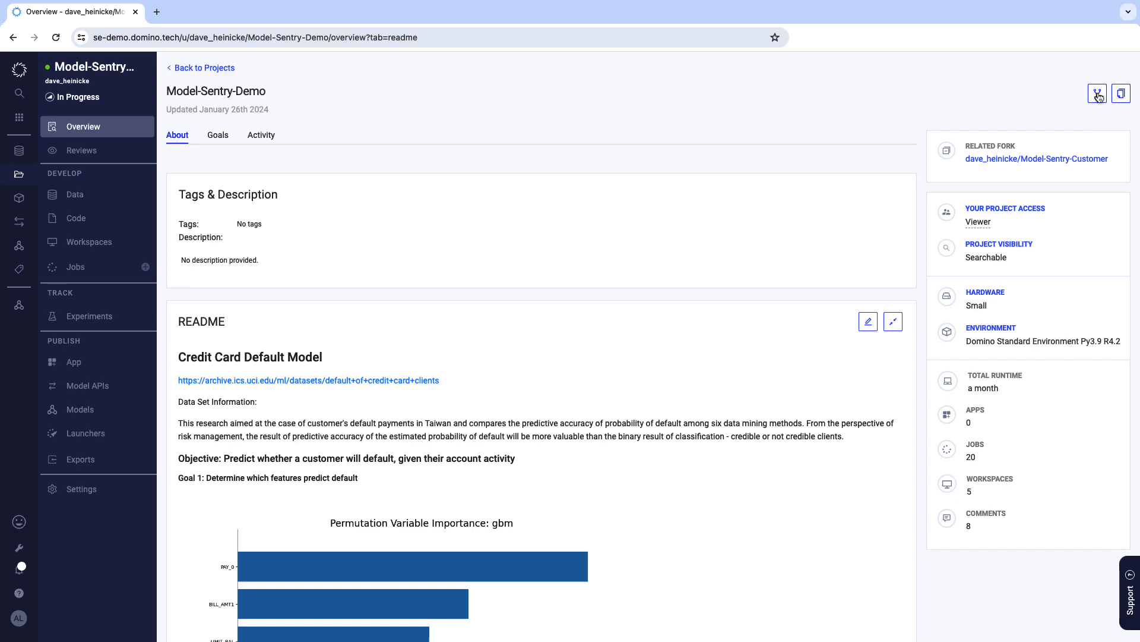
Fork the Model-Sentry-Demo project from its overview page.
{"action": "left_click", "coordinate": [1097, 93]}
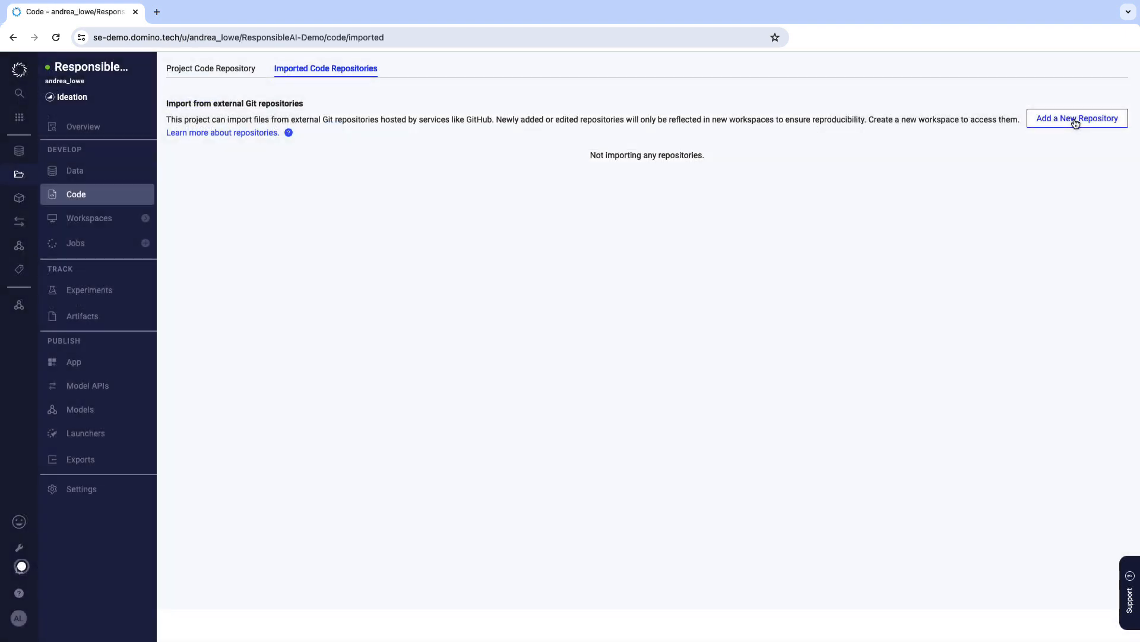
Start adding a new external Git repository to ResponsibleAI-Demo's imported code repositories.
{"action": "left_click", "coordinate": [1077, 117]}
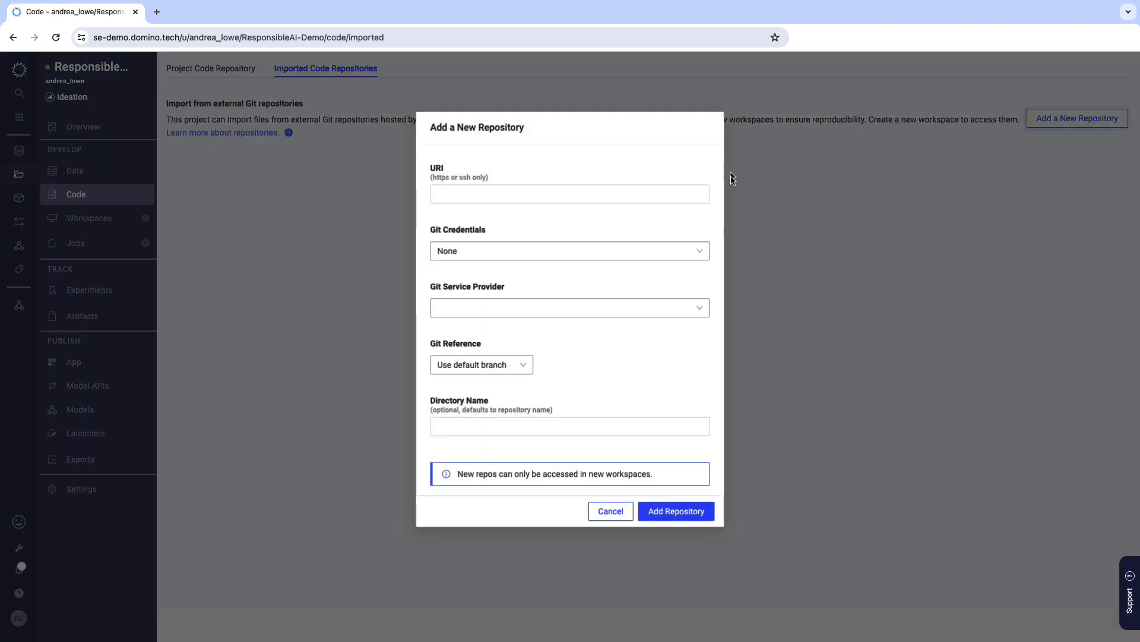